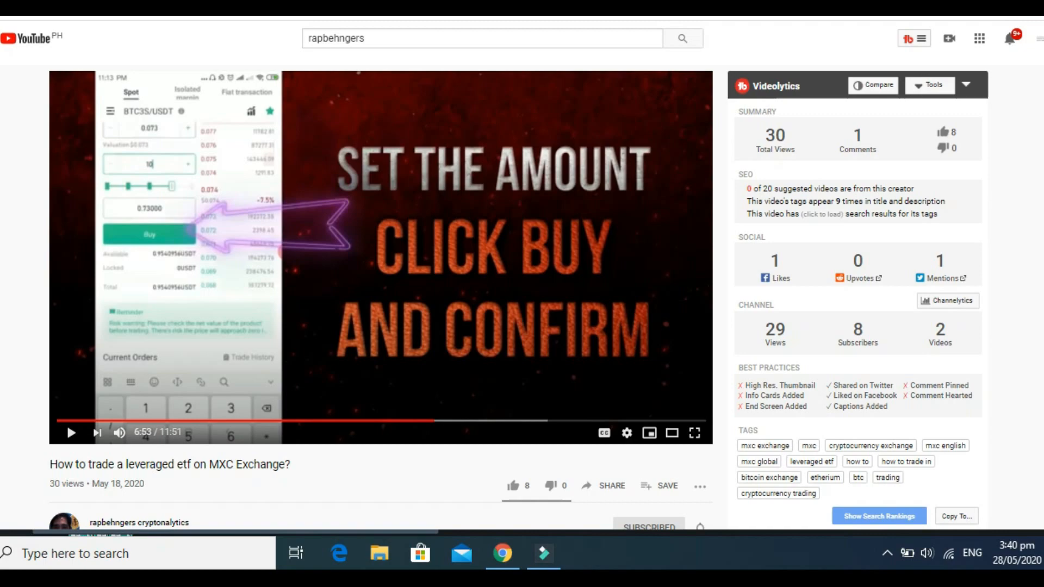
Scroll the video page down to the description with the mxc.com signup link
{"action": "scroll", "scroll_direction": "down", "scroll_amount": 3}
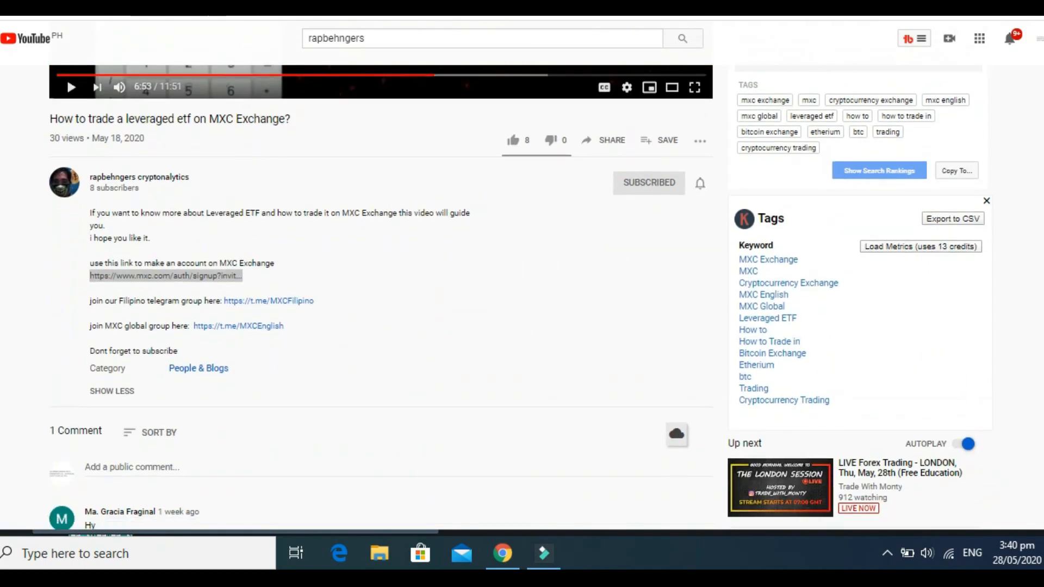
{"action": "scroll", "scroll_direction": "down", "scroll_amount": 3}
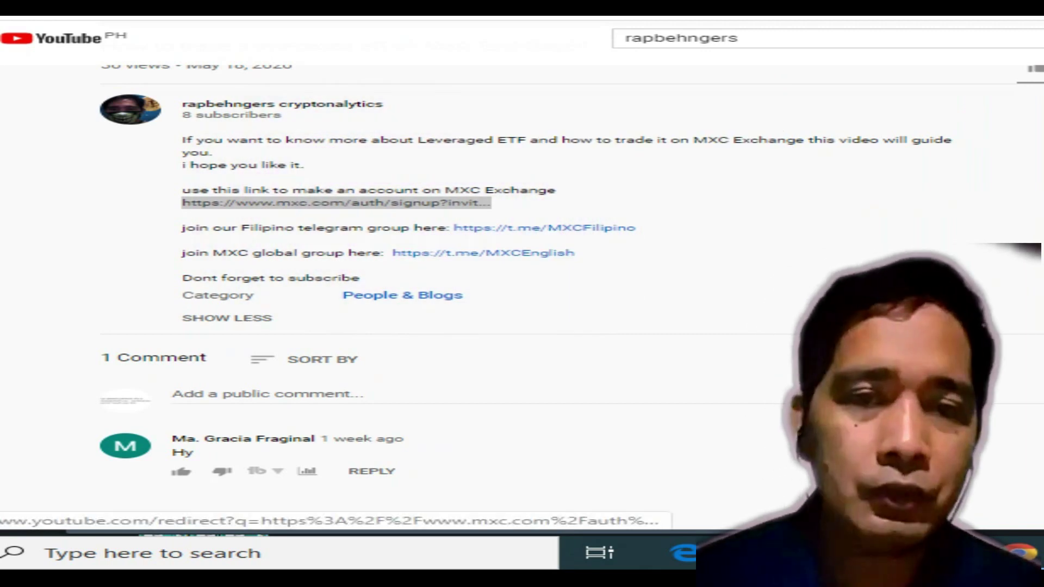
Enter the registration email address, correcting the mistyped 'uop' to 'plasito'
{"action": "left_click", "coordinate": [335, 202]}
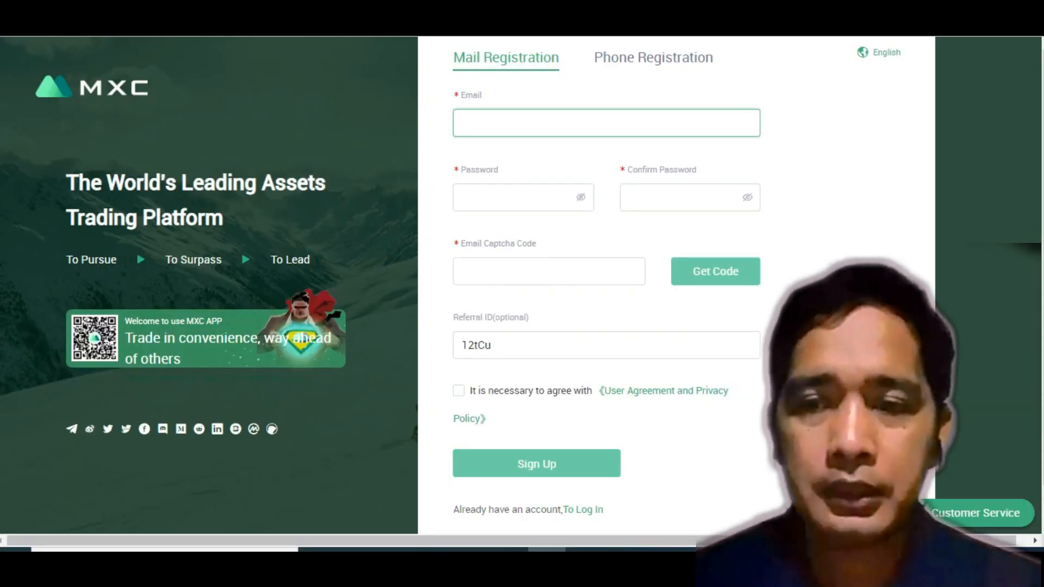
{"action": "type", "text": "uop"}
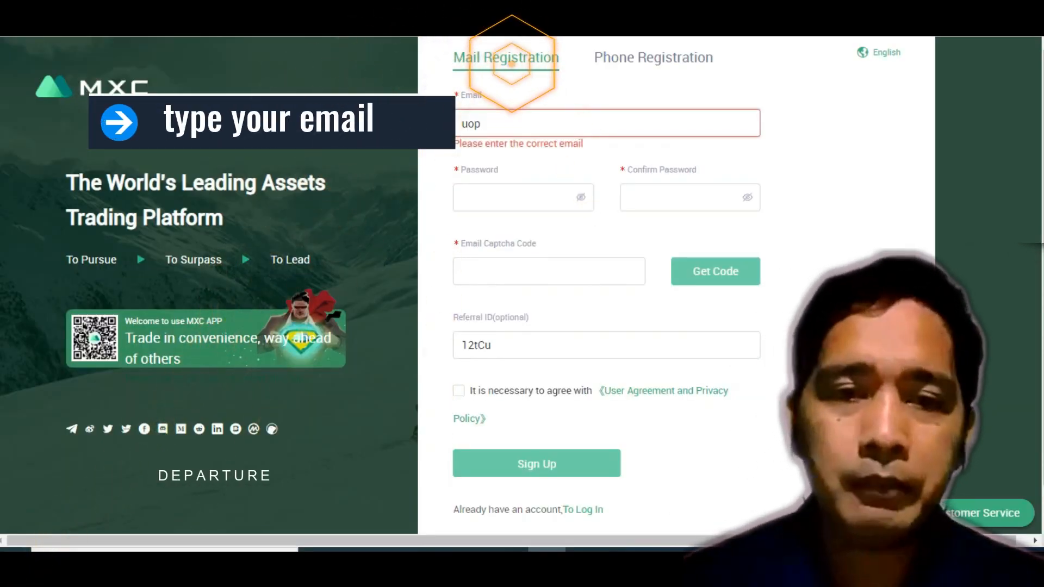
{"action": "key", "text": "Backspace"}
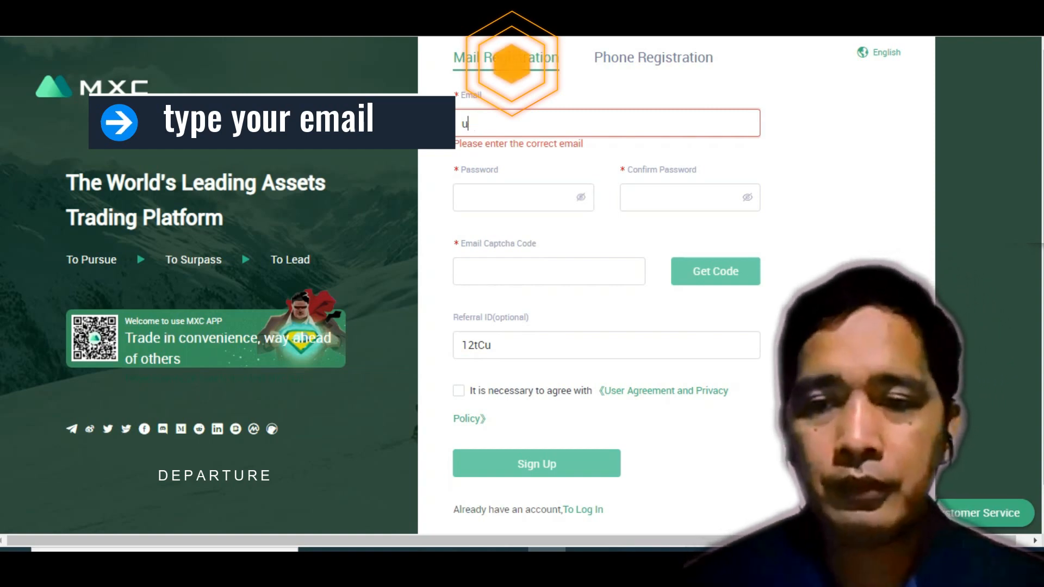
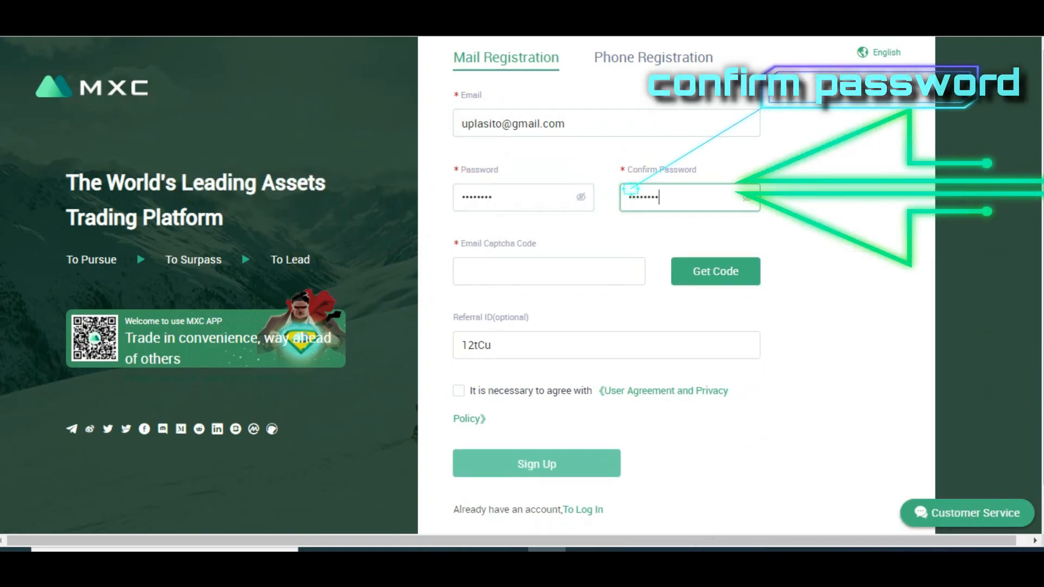
Request the email verification code, accept the User Agreement and submit the Sign Up
{"action": "left_click", "coordinate": [715, 272]}
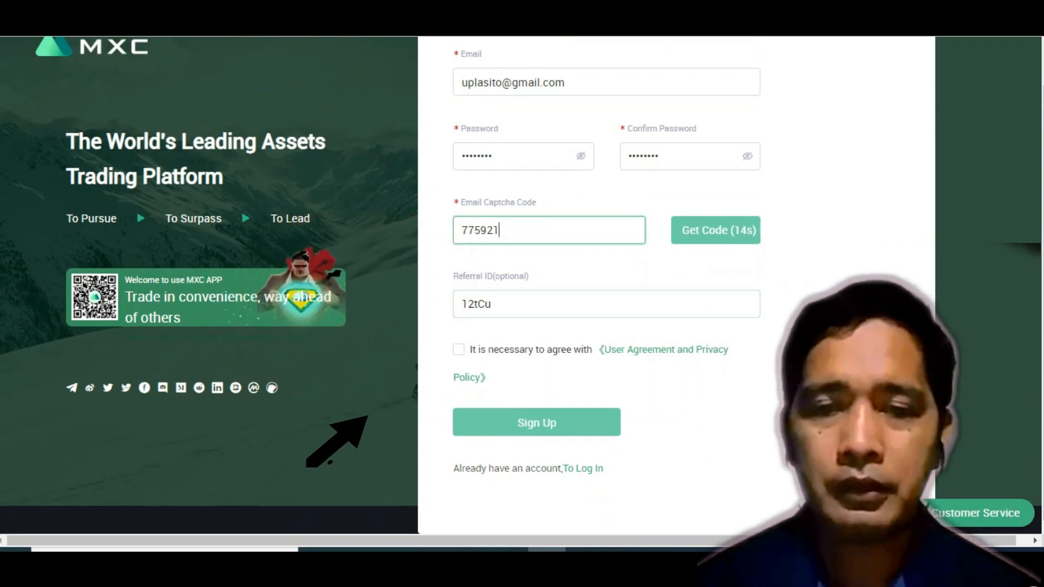
{"action": "left_click", "coordinate": [458, 350]}
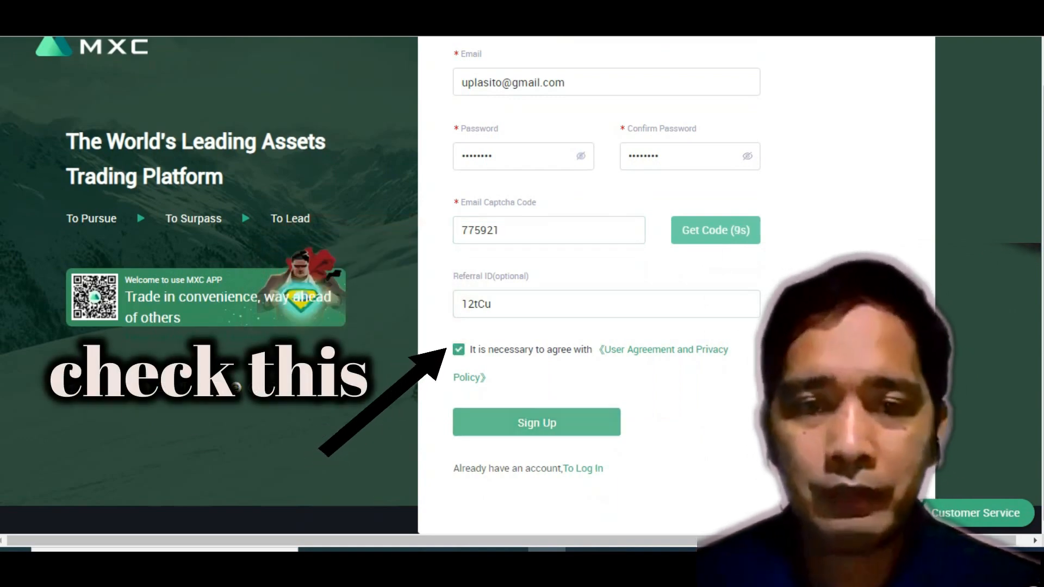
{"action": "left_click", "coordinate": [538, 423]}
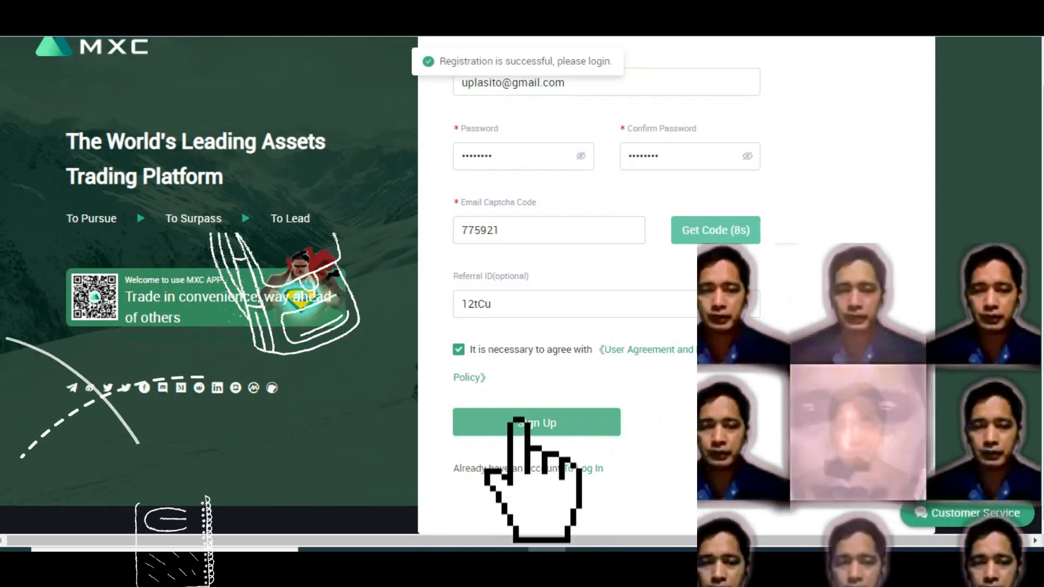
Save the new account credentials in Chrome and dismiss the saved-password notice
{"action": "left_click", "coordinate": [537, 422]}
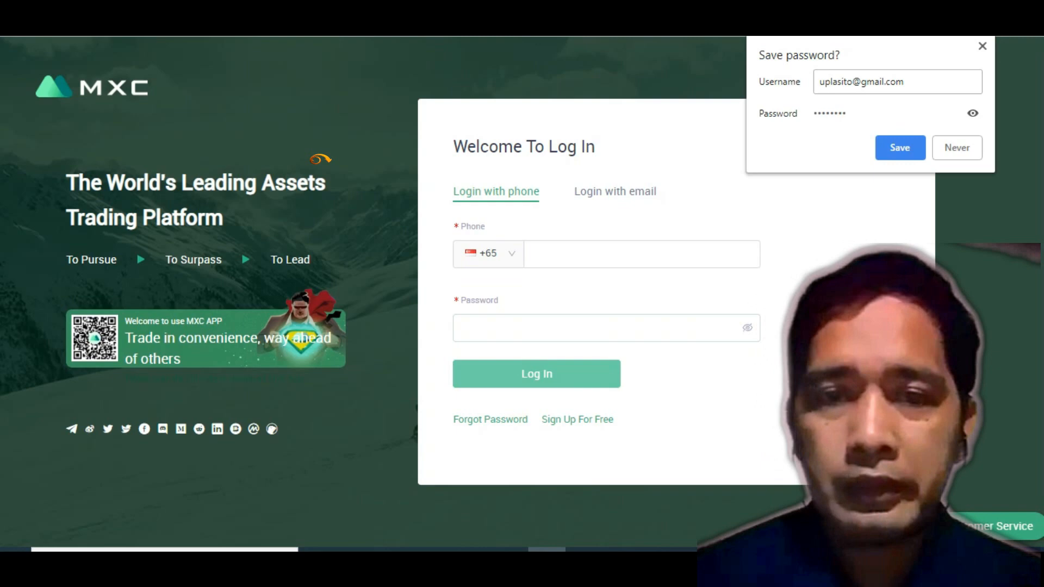
{"action": "left_click", "coordinate": [900, 148]}
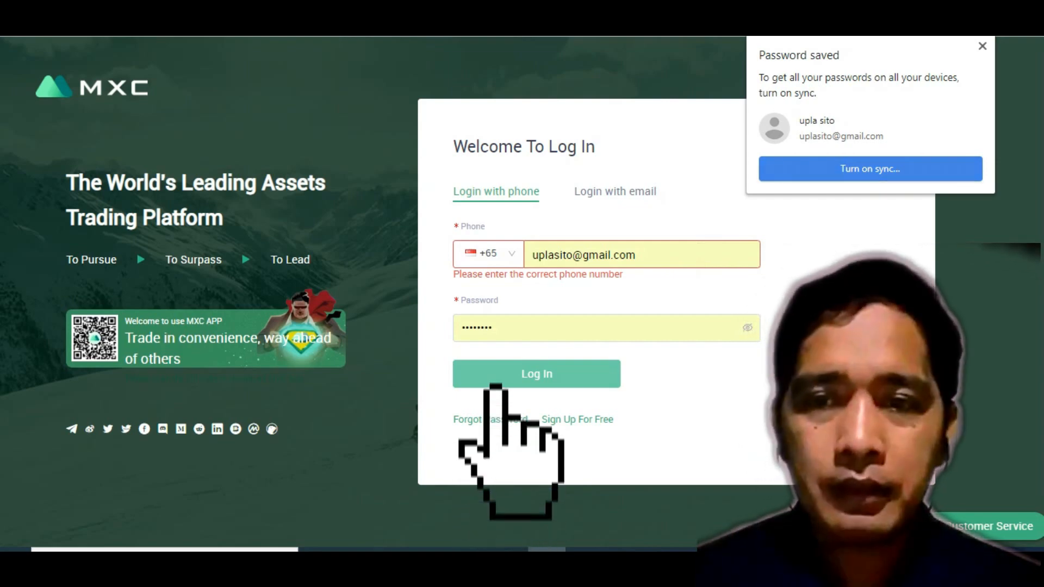
{"action": "left_click", "coordinate": [981, 49]}
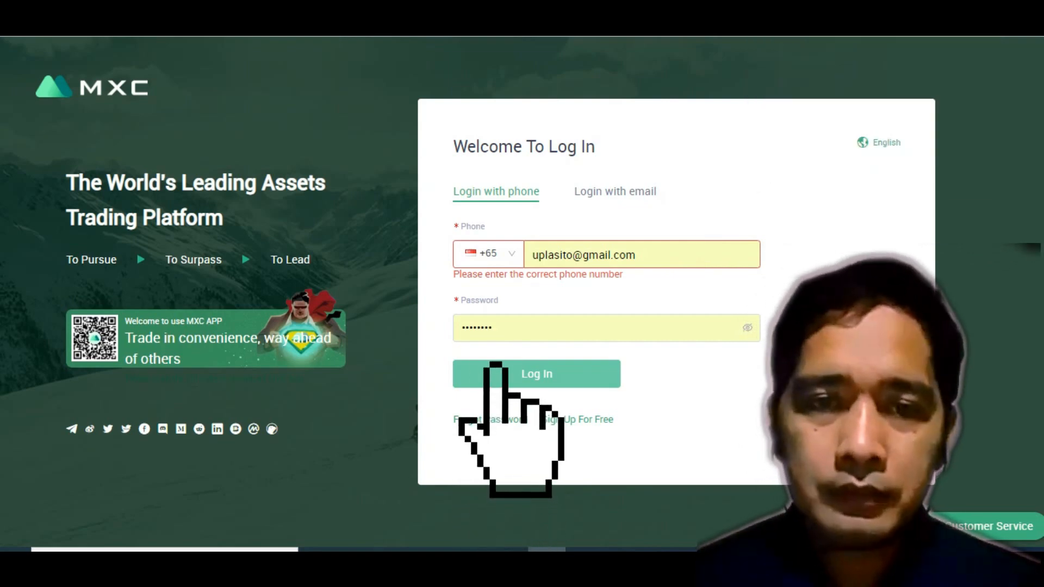
Log in by email with the registered address and password
{"action": "left_click", "coordinate": [615, 191]}
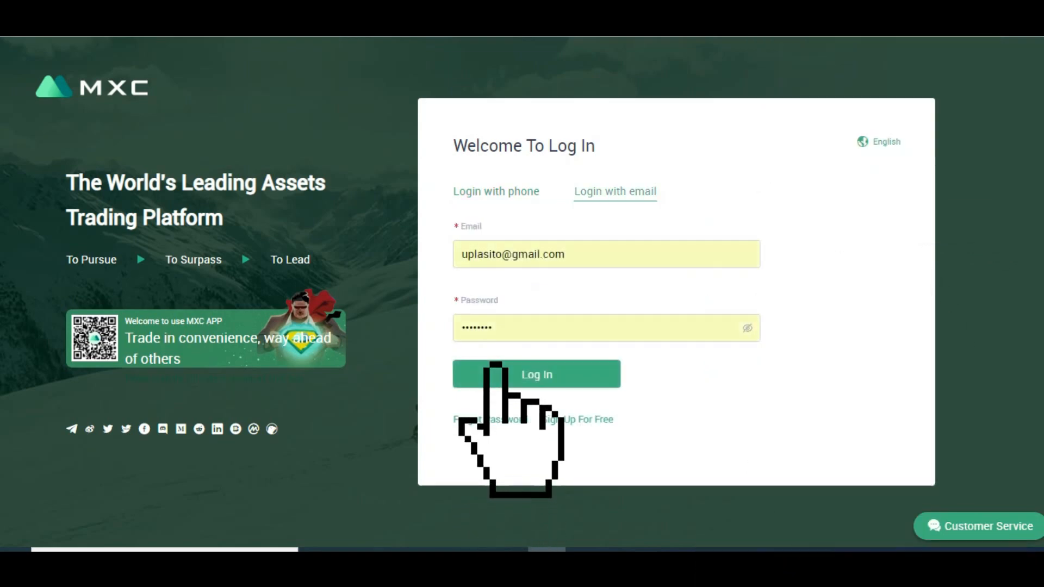
{"action": "left_click", "coordinate": [537, 375]}
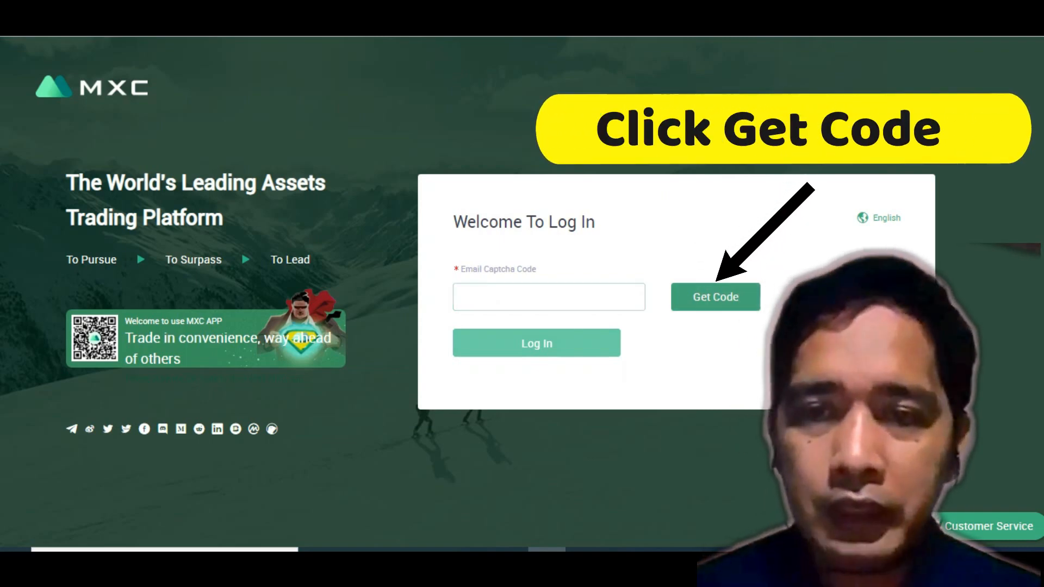
Copy the emailed verification code from Gmail into the login and complete sign-in
{"action": "left_click", "coordinate": [716, 296]}
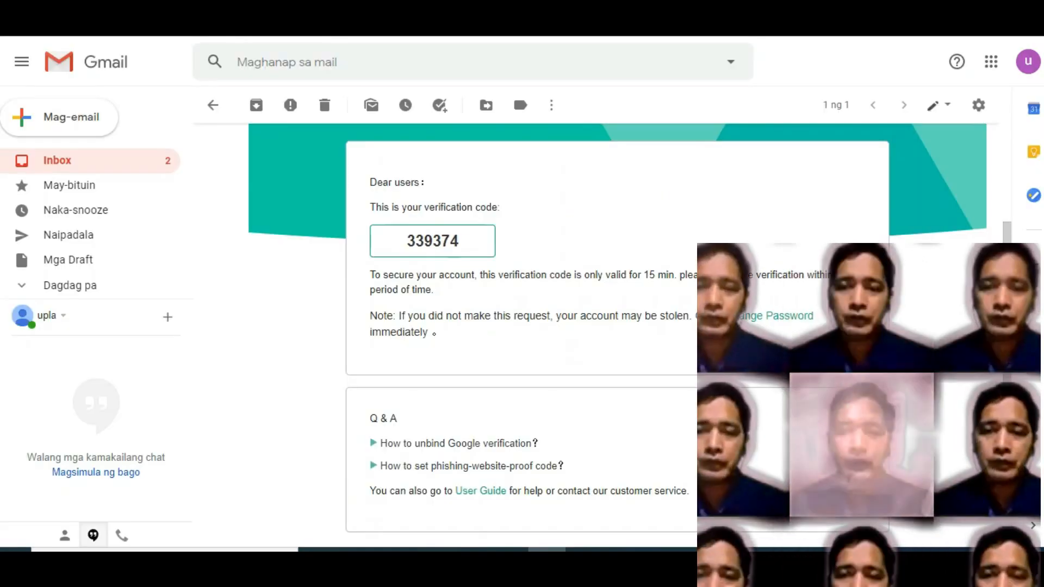
{"action": "right_click", "coordinate": [432, 240]}
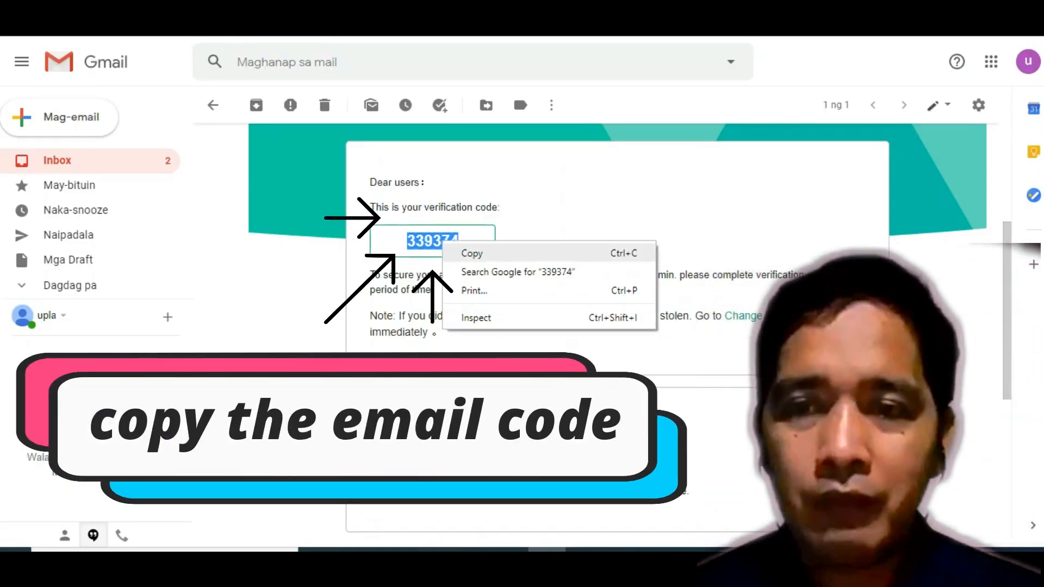
{"action": "left_click", "coordinate": [472, 252]}
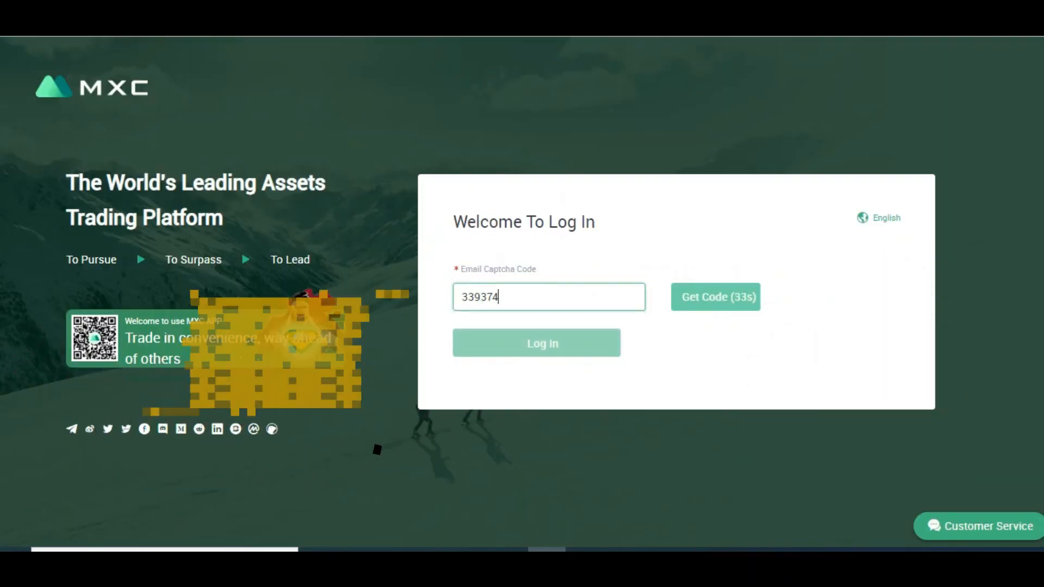
{"action": "left_click", "coordinate": [536, 343]}
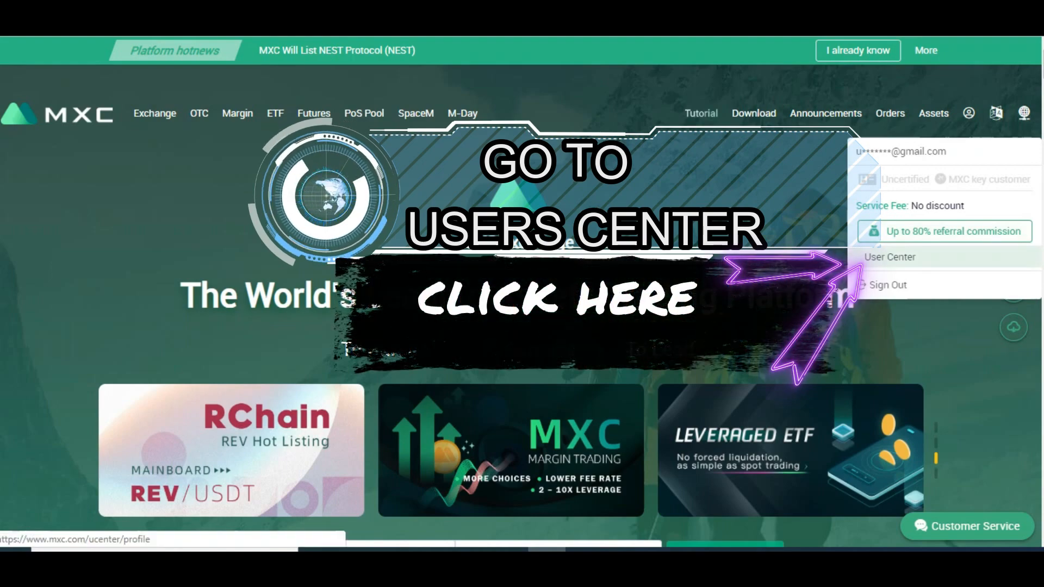
Go to the User Center and scroll to the account security cards
{"action": "left_click", "coordinate": [890, 256]}
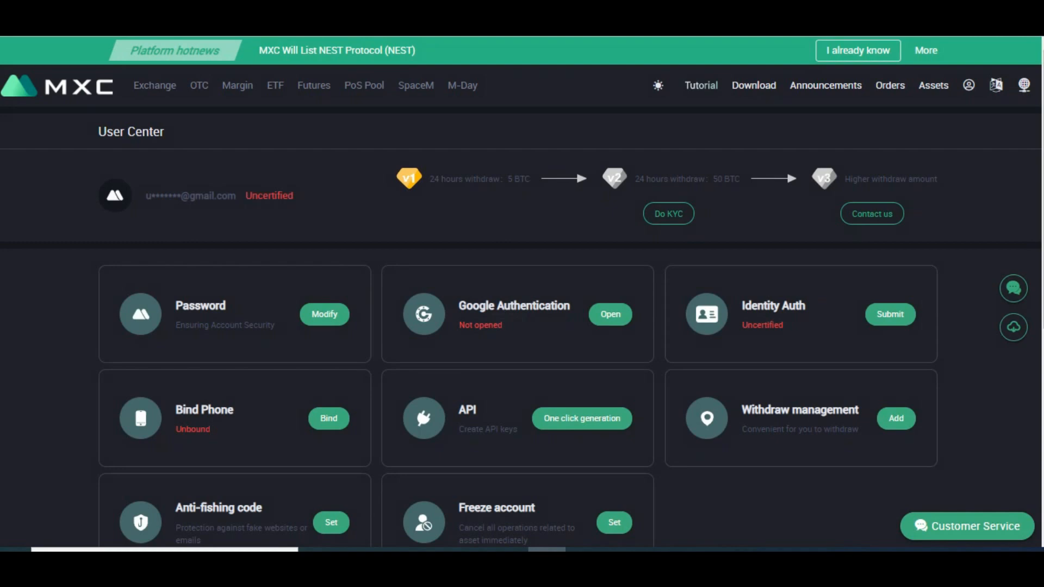
{"action": "scroll", "scroll_direction": "down", "scroll_amount": 3}
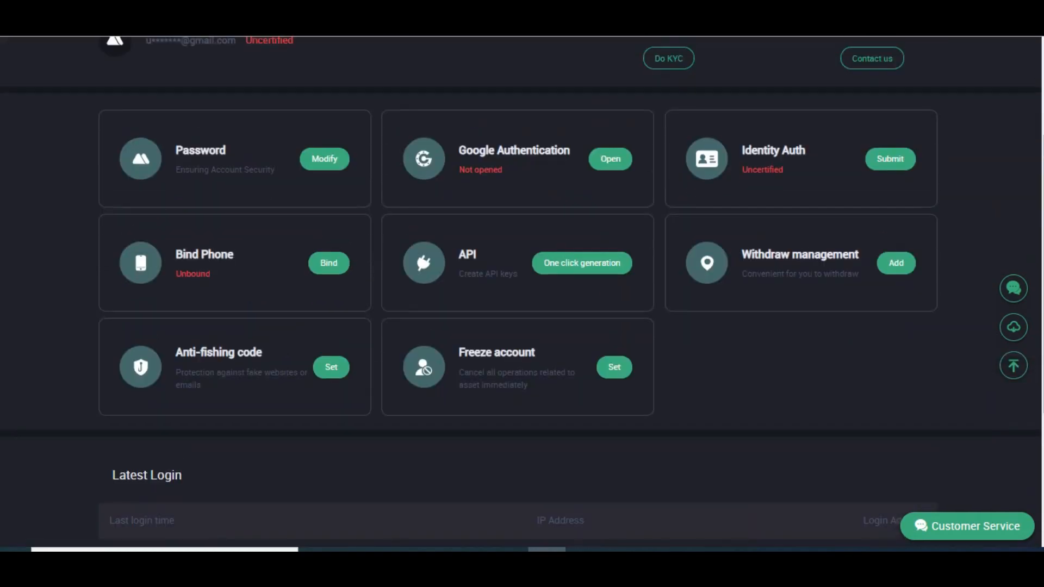
{"action": "left_click", "coordinate": [611, 159]}
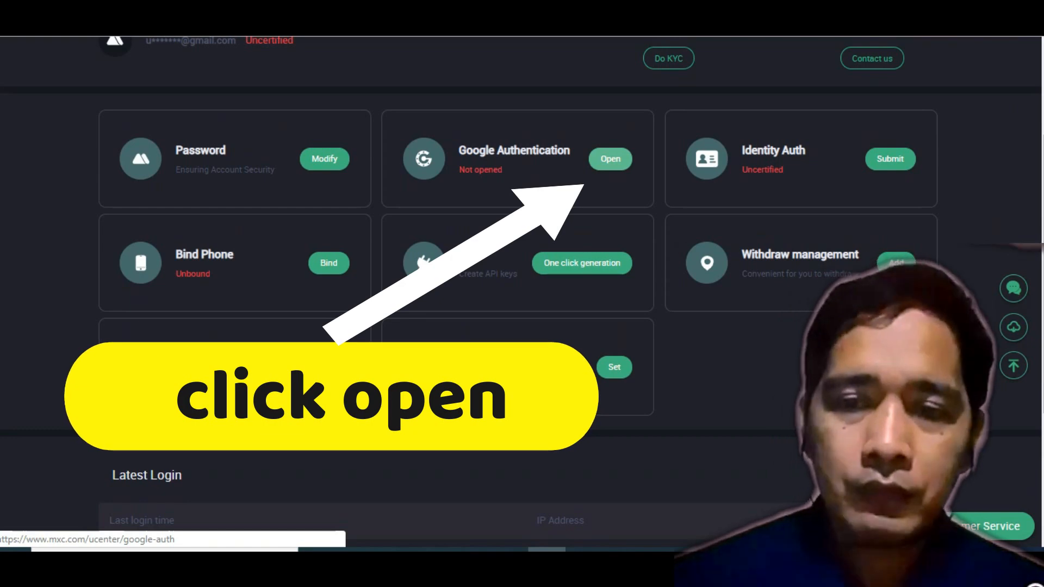
Start Google Authentication setup and bring the page's QR code into view
{"action": "left_click", "coordinate": [610, 159]}
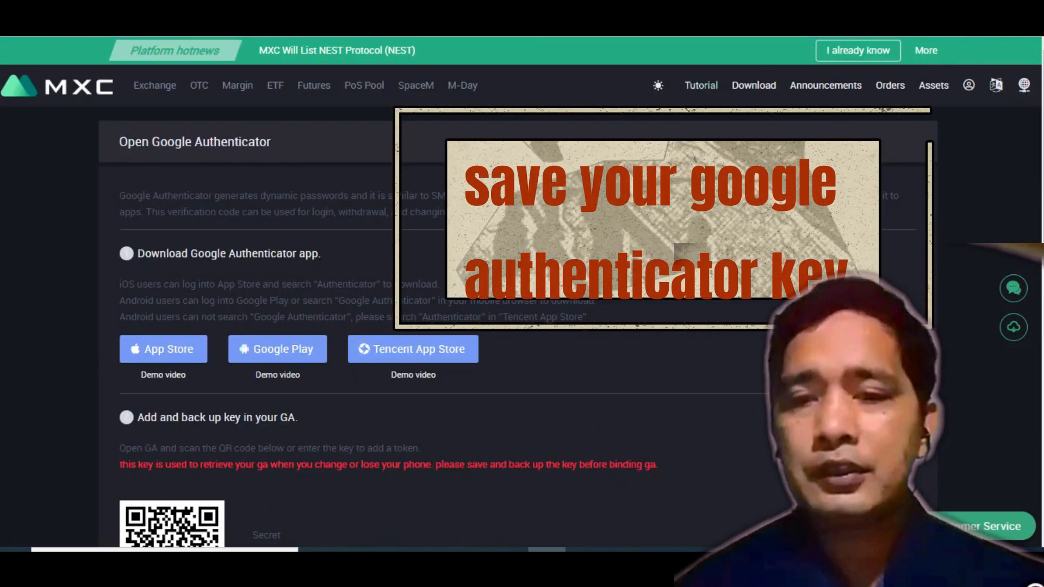
{"action": "scroll", "scroll_direction": "down", "scroll_amount": 3}
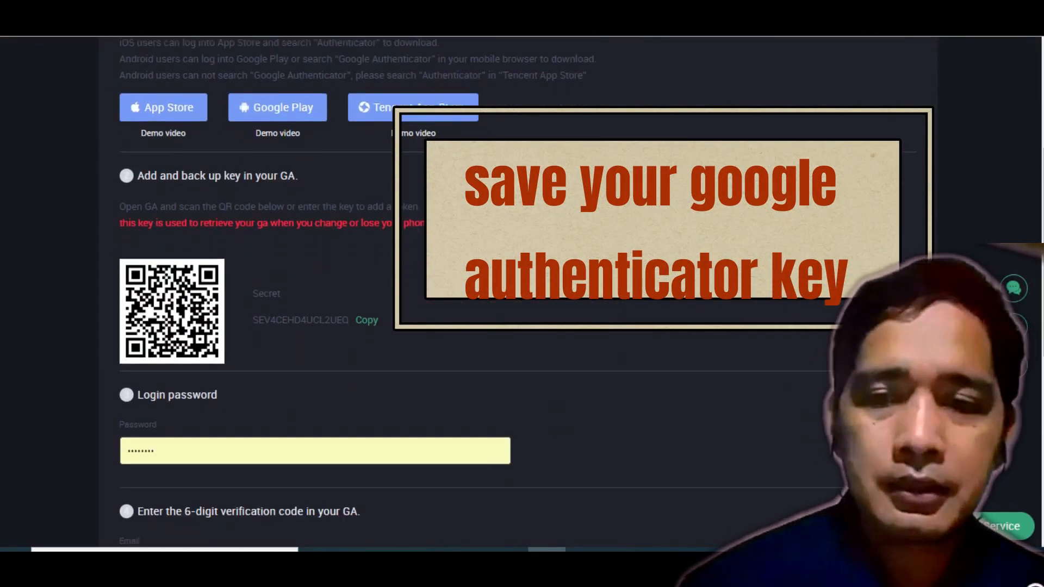
{"action": "scroll", "scroll_direction": "down", "scroll_amount": 3}
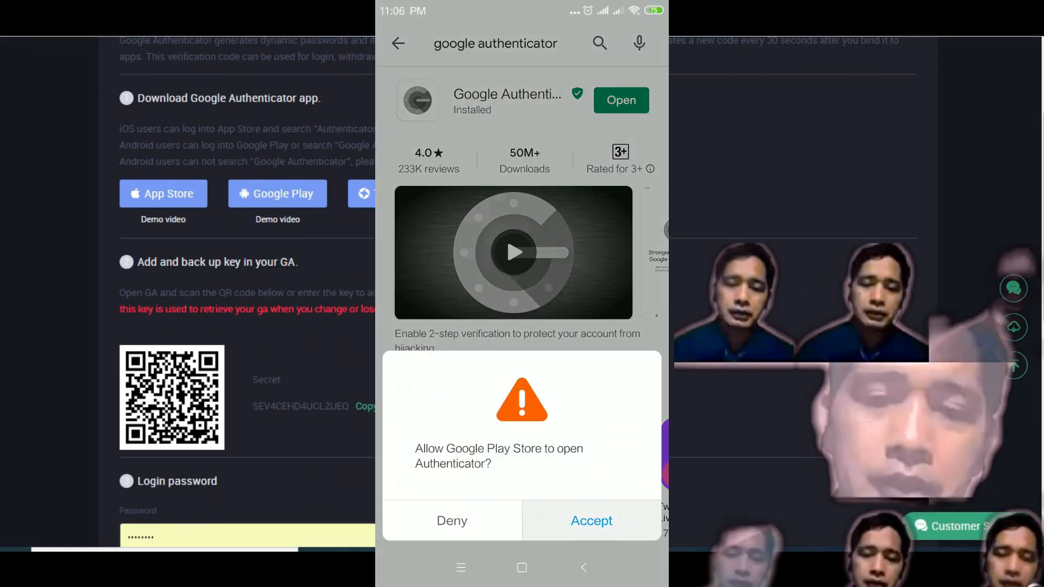
Launch Authenticator on the phone, get started and choose Scan a QR code
{"action": "left_click", "coordinate": [591, 521]}
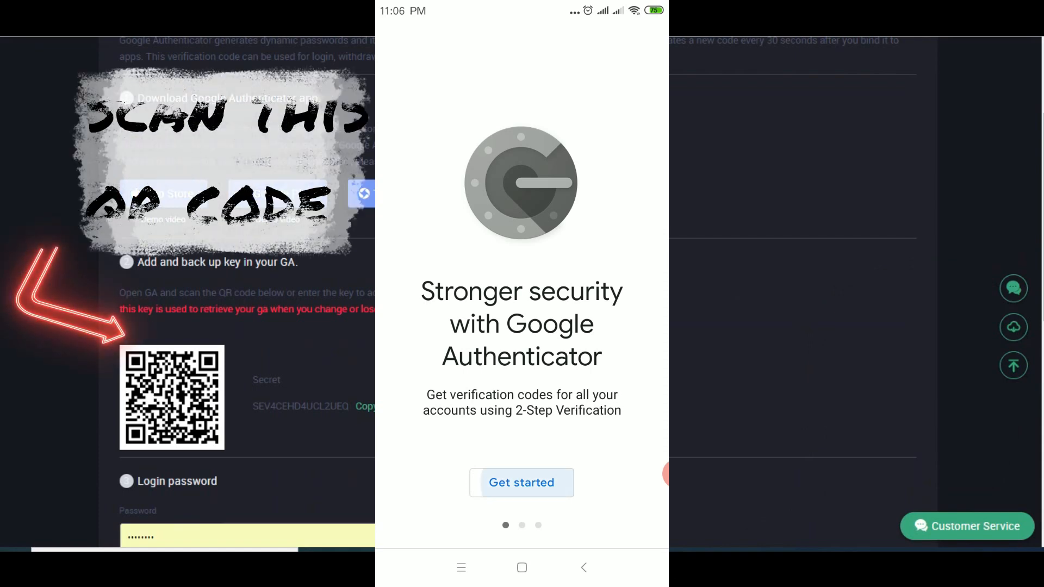
{"action": "left_click", "coordinate": [523, 483]}
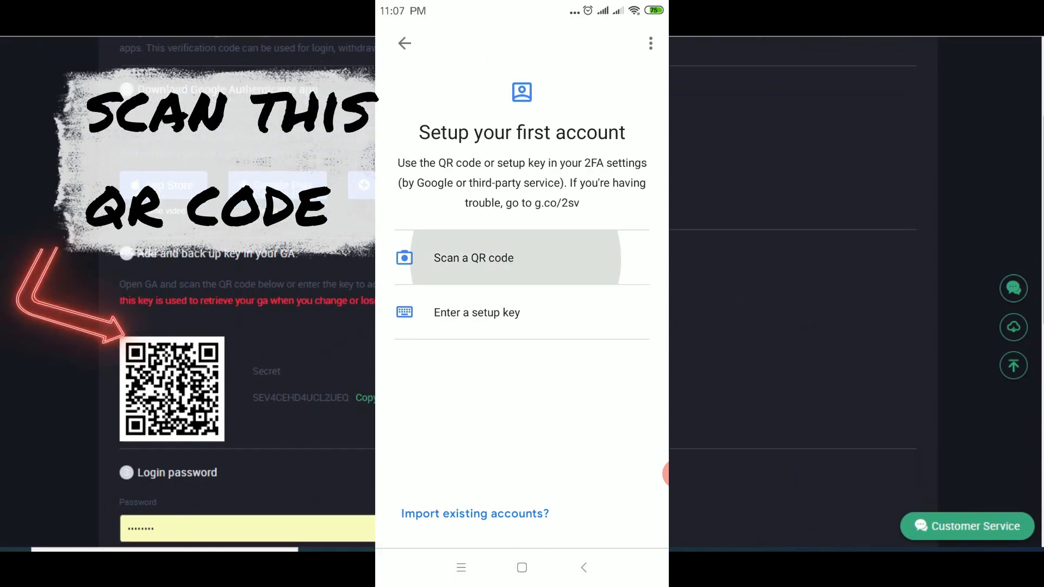
{"action": "left_click", "coordinate": [474, 258]}
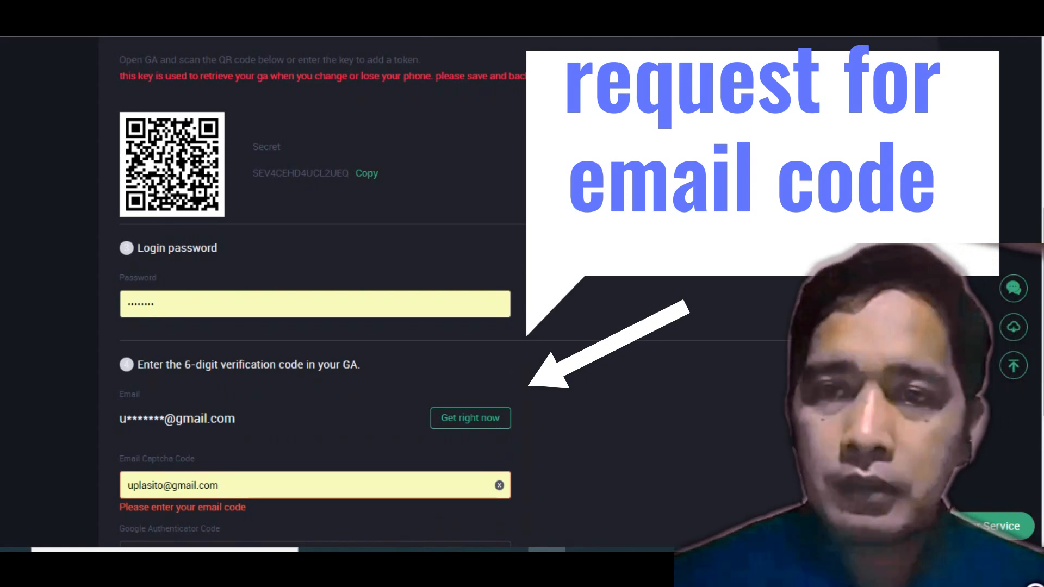
{"action": "left_click", "coordinate": [470, 418]}
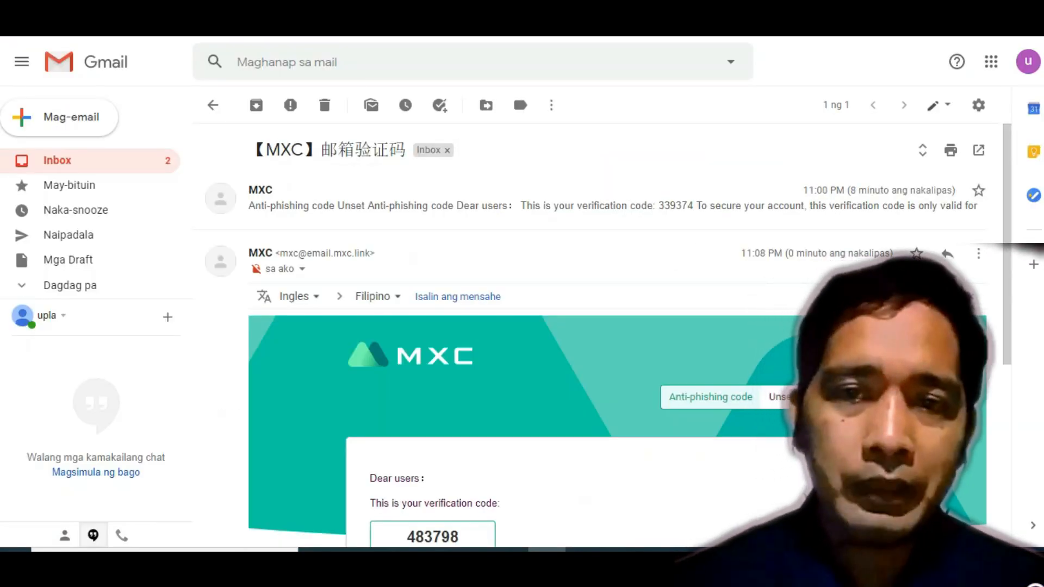
{"action": "scroll", "scroll_direction": "down", "scroll_amount": 3}
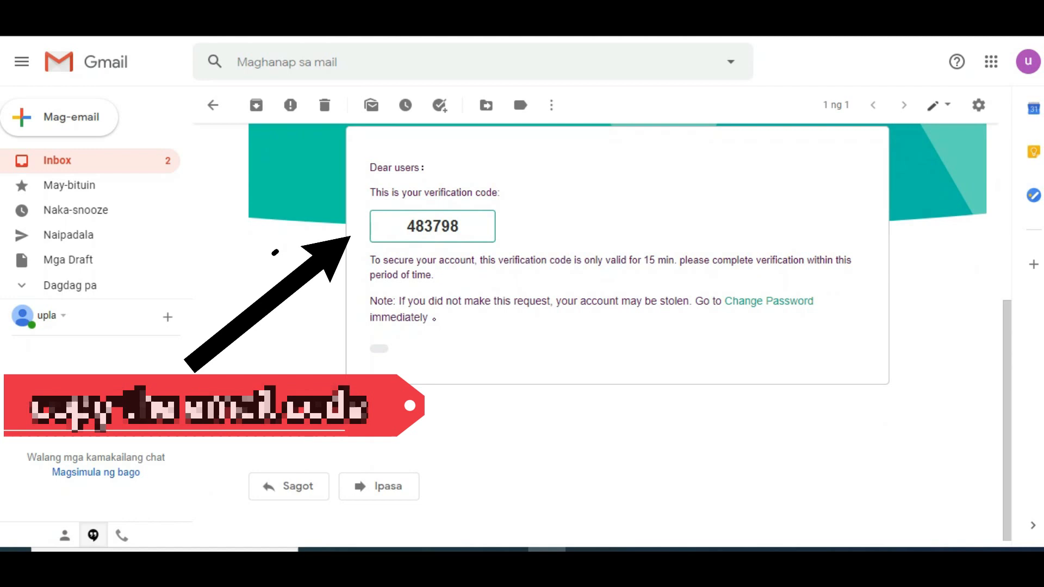
{"action": "left_click_drag", "start_coordinate": [369, 168], "coordinate": [459, 226]}
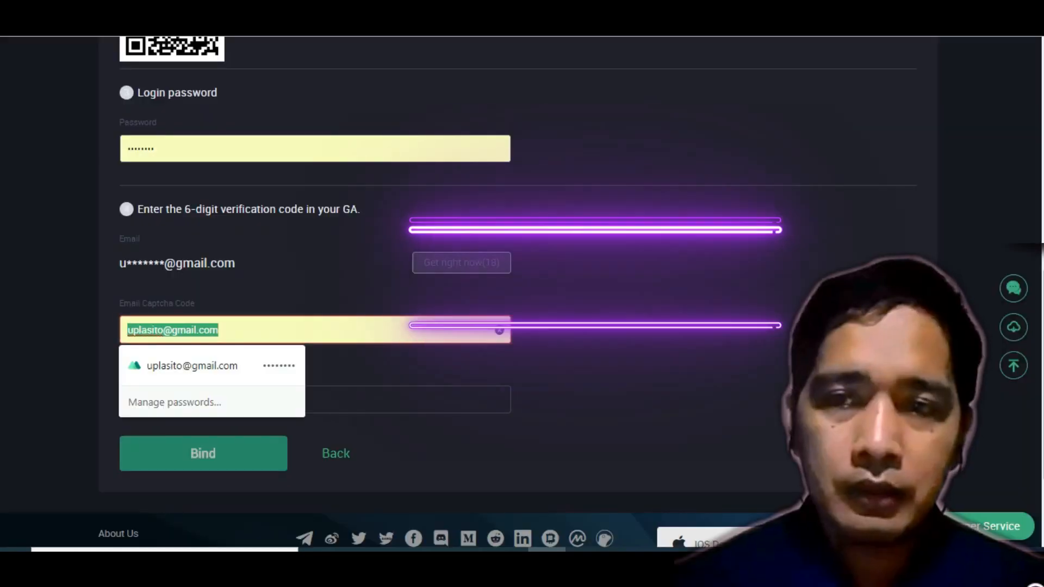
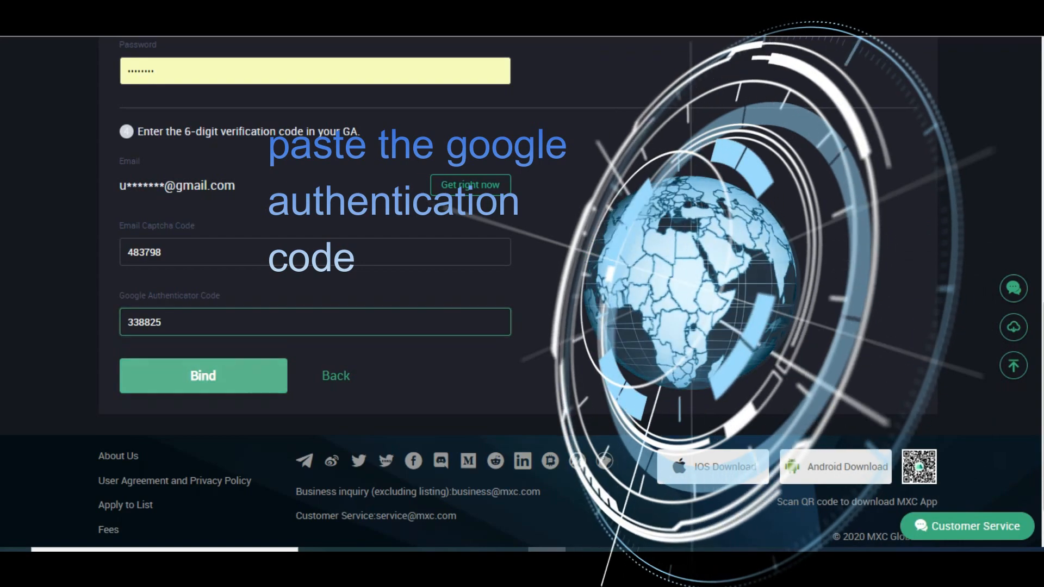
{"action": "left_click", "coordinate": [202, 375]}
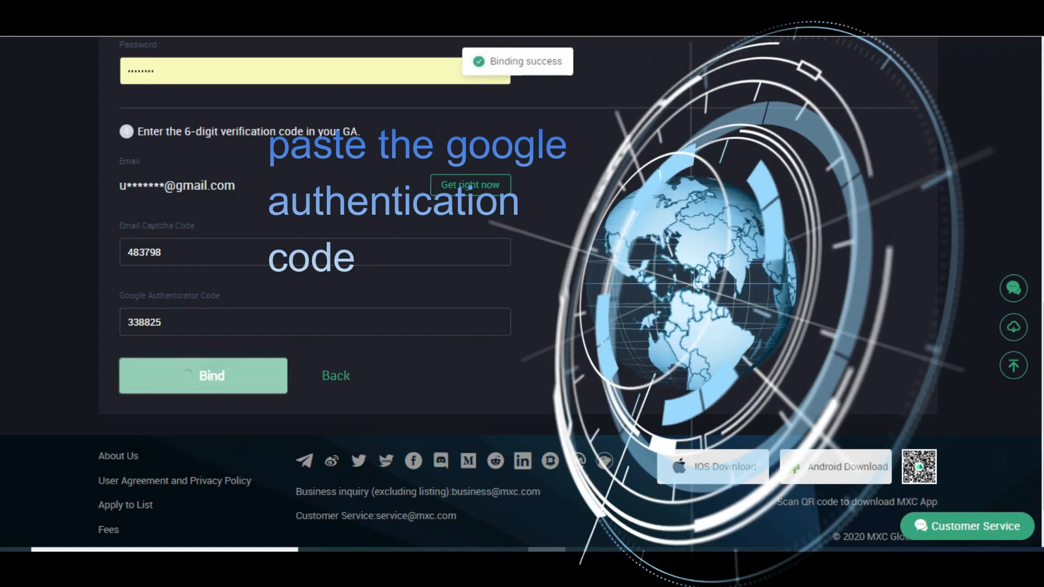
{"action": "left_click", "coordinate": [202, 375]}
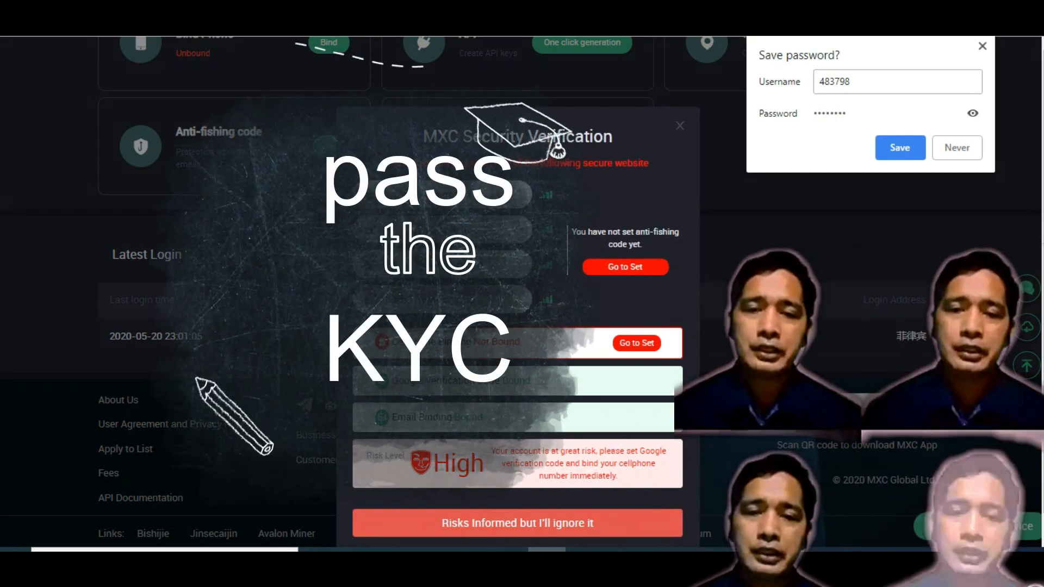
Ignore the security risk warning and start Identity Auth verification from User Center
{"action": "left_click", "coordinate": [957, 148]}
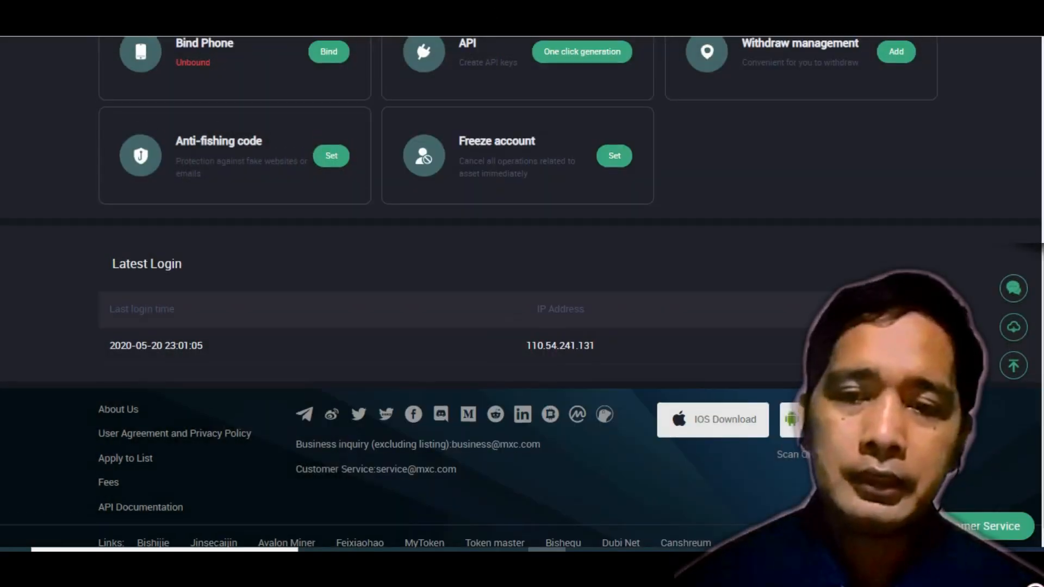
{"action": "scroll", "scroll_direction": "up", "scroll_amount": 3}
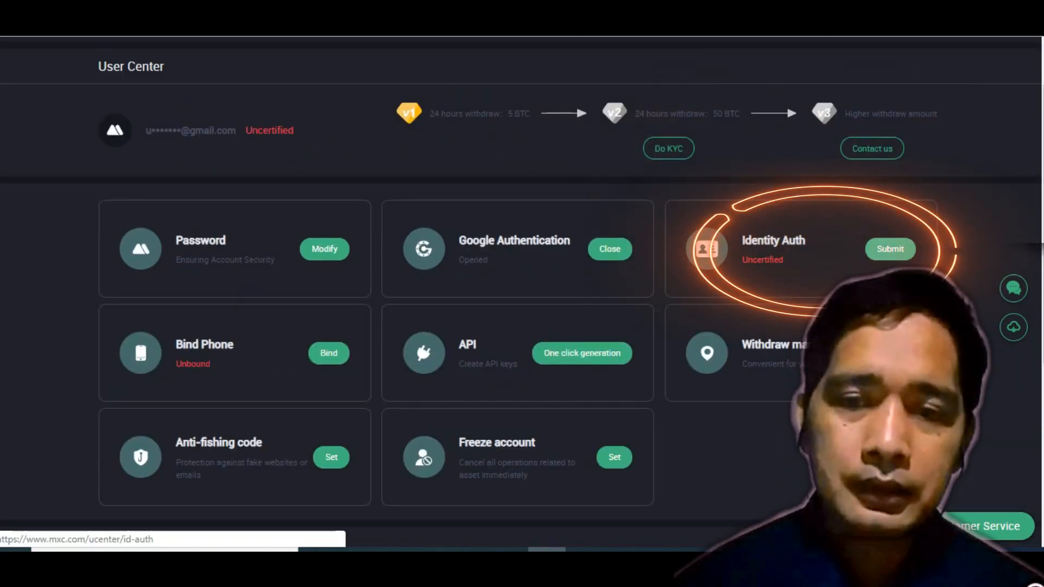
{"action": "left_click", "coordinate": [889, 248]}
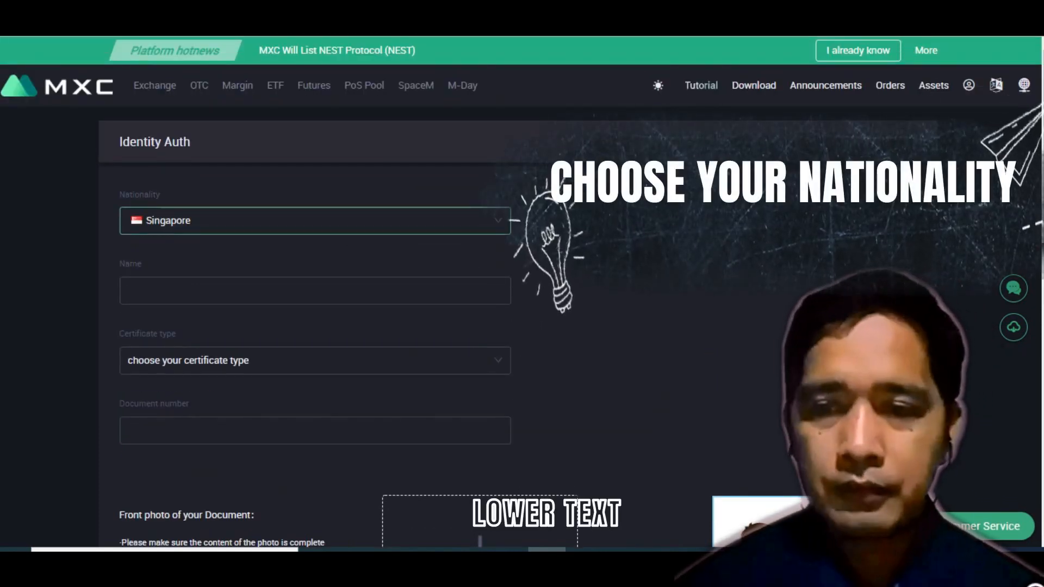
Pick The Philippines as nationality by filtering the list with 'phi'
{"action": "left_click", "coordinate": [313, 220]}
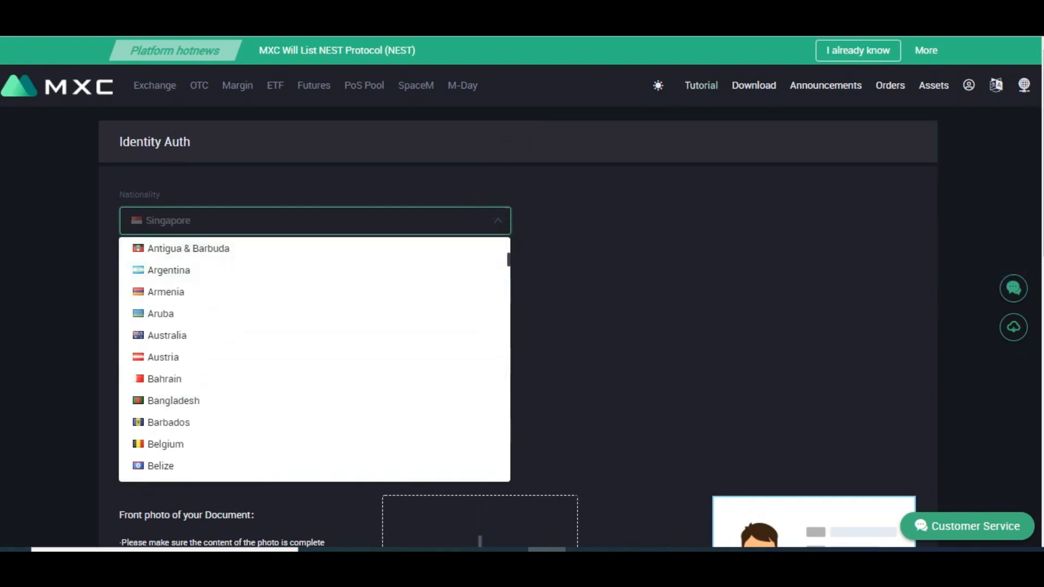
{"action": "type", "text": "phi"}
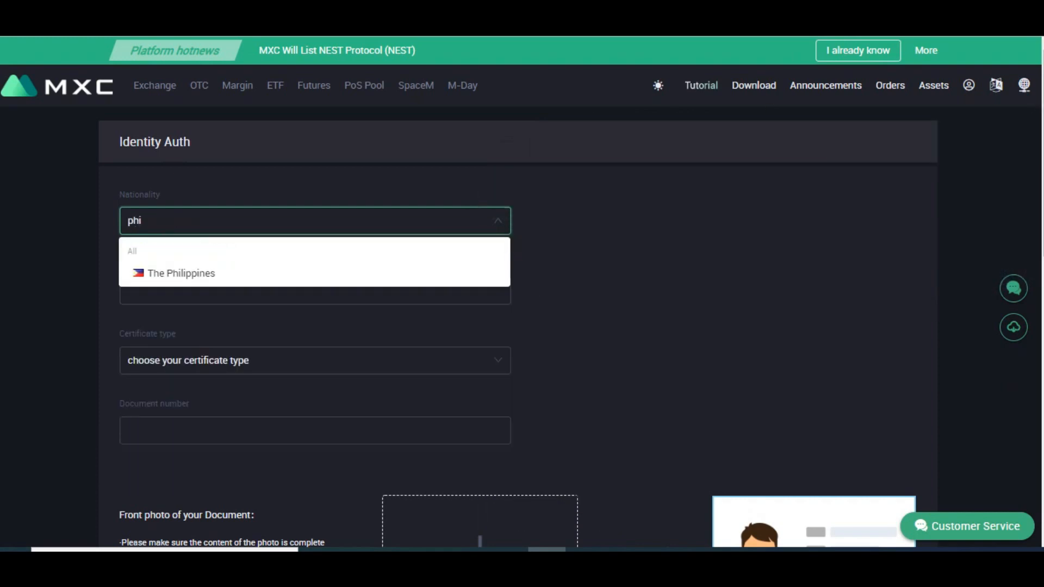
{"action": "left_click", "coordinate": [313, 204]}
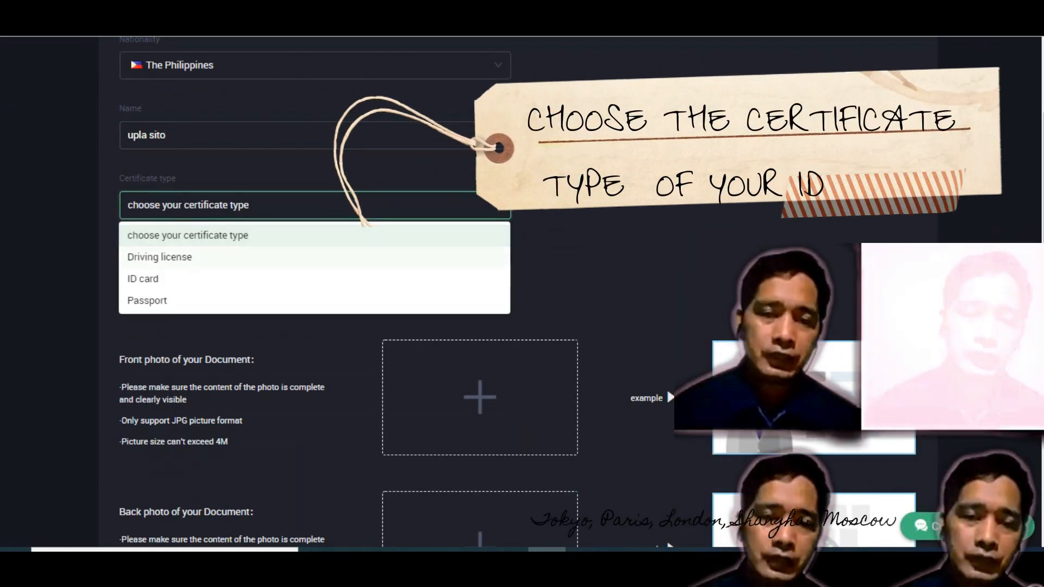
{"action": "mouse_move", "coordinate": [159, 257]}
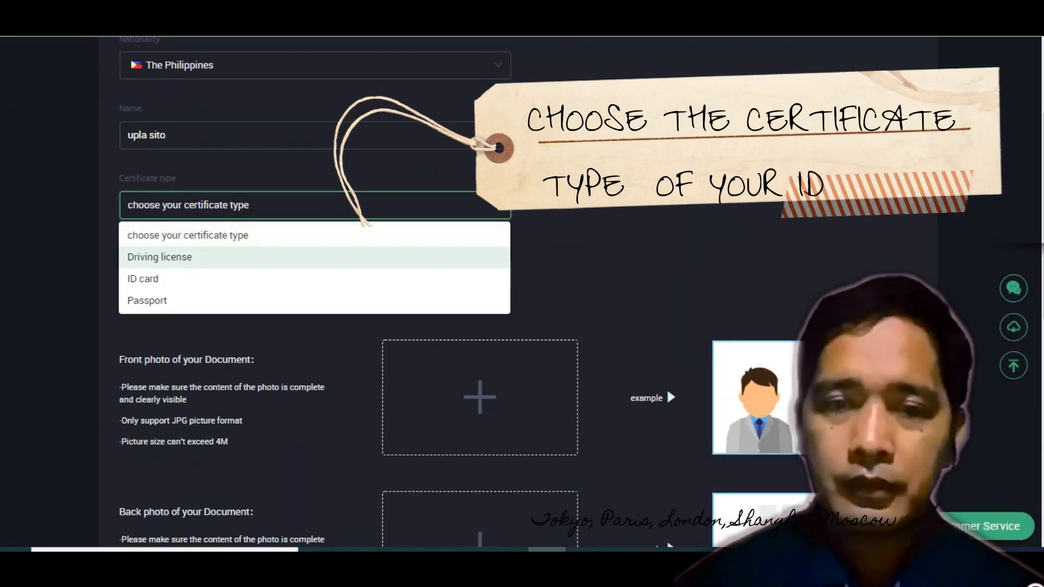
Choose ID card as the certificate type and scroll down the form
{"action": "left_click", "coordinate": [144, 278]}
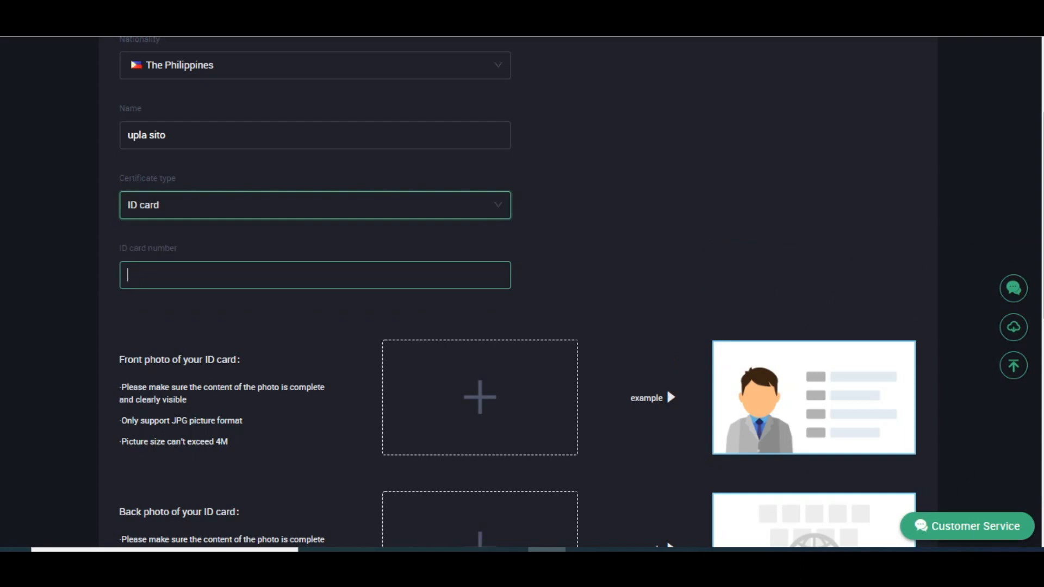
{"action": "scroll", "scroll_direction": "down", "scroll_amount": 3}
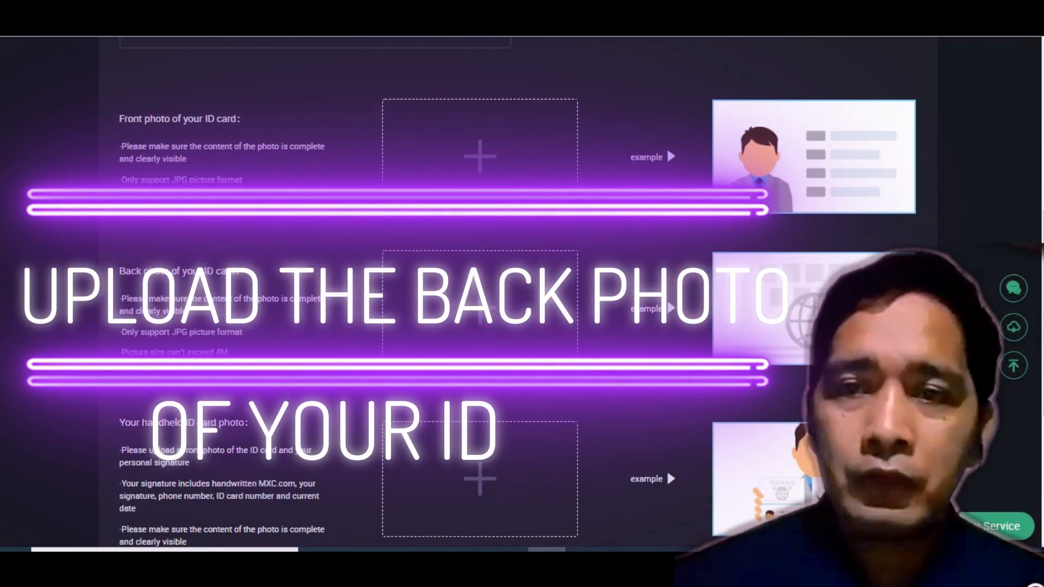
{"action": "scroll", "scroll_direction": "down", "scroll_amount": 3}
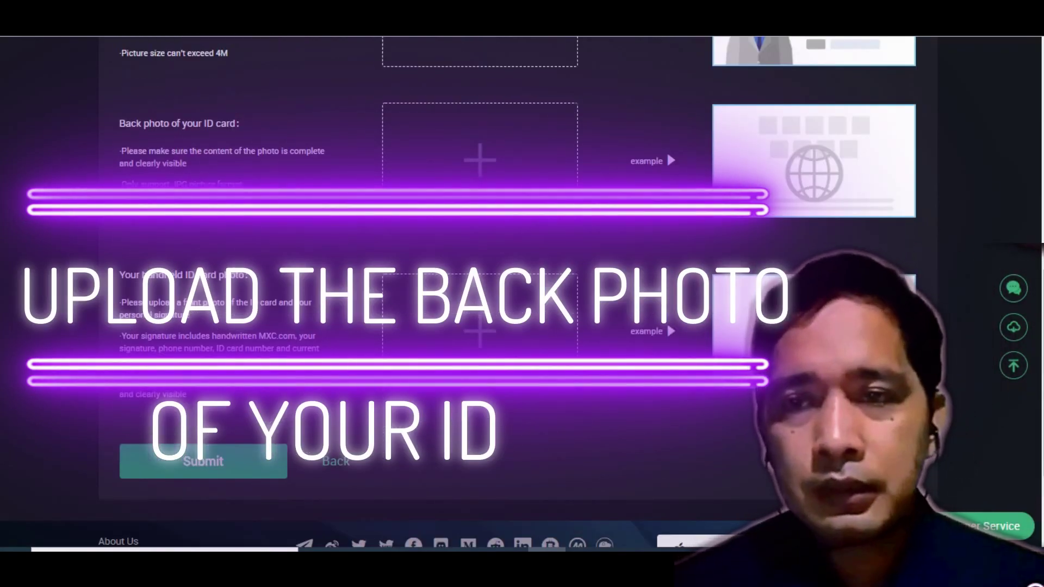